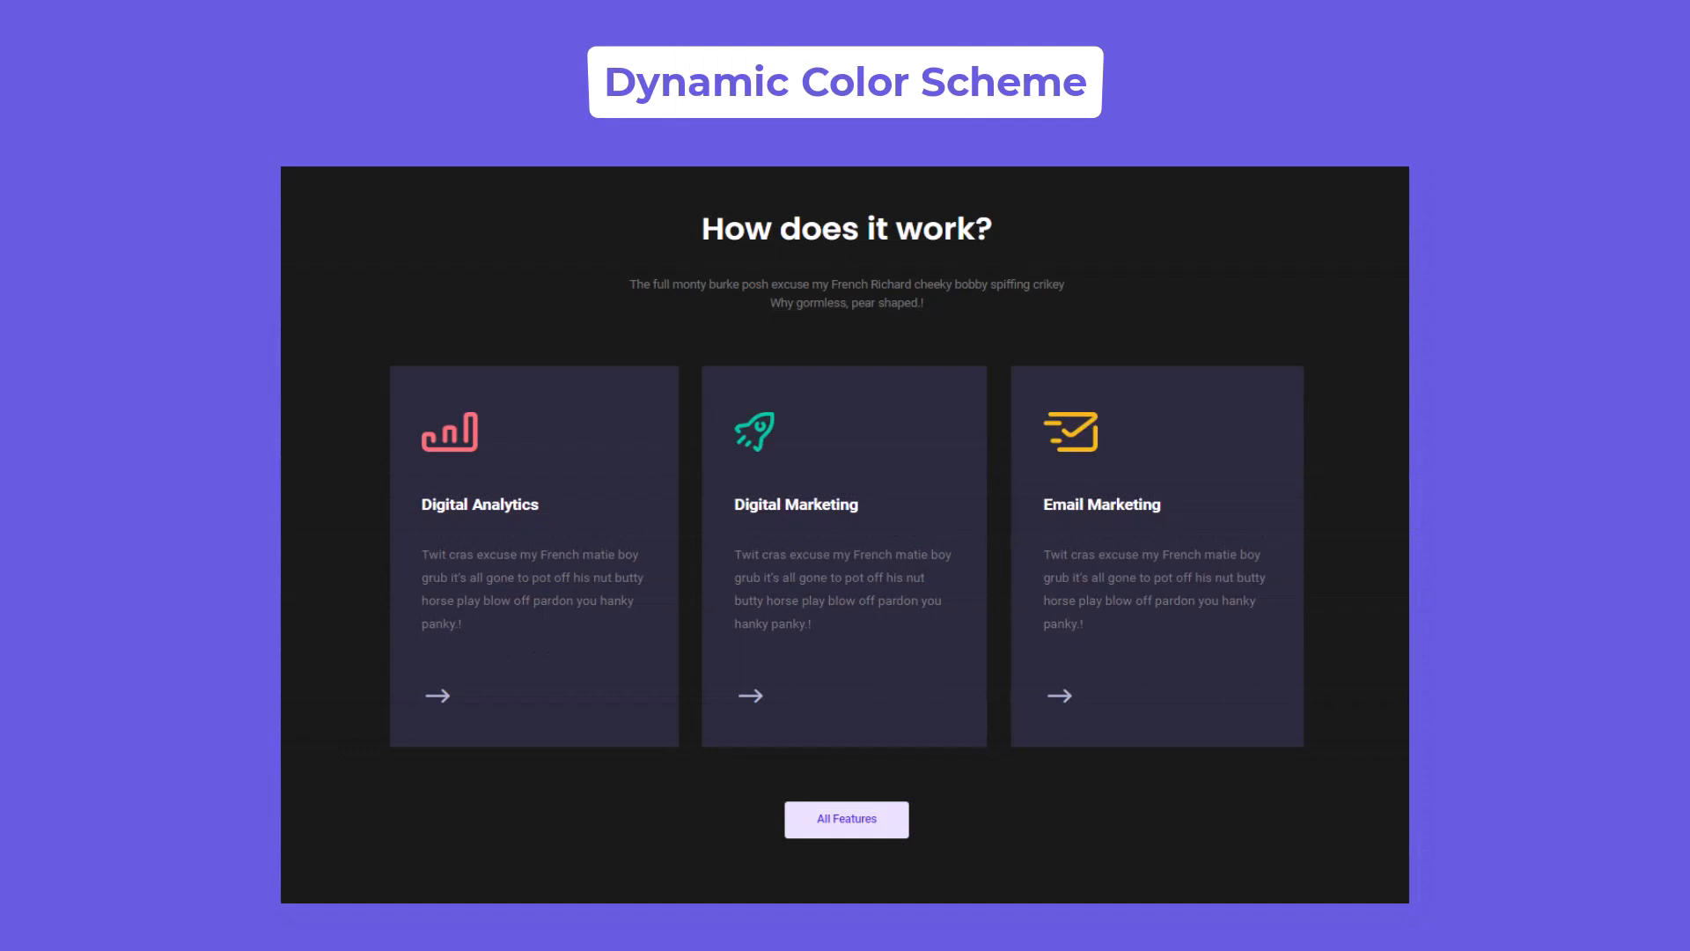
# Scroll through the dark-mode preview of the Softlab homepage with the admin bar visible
pyautogui.scroll(-3)
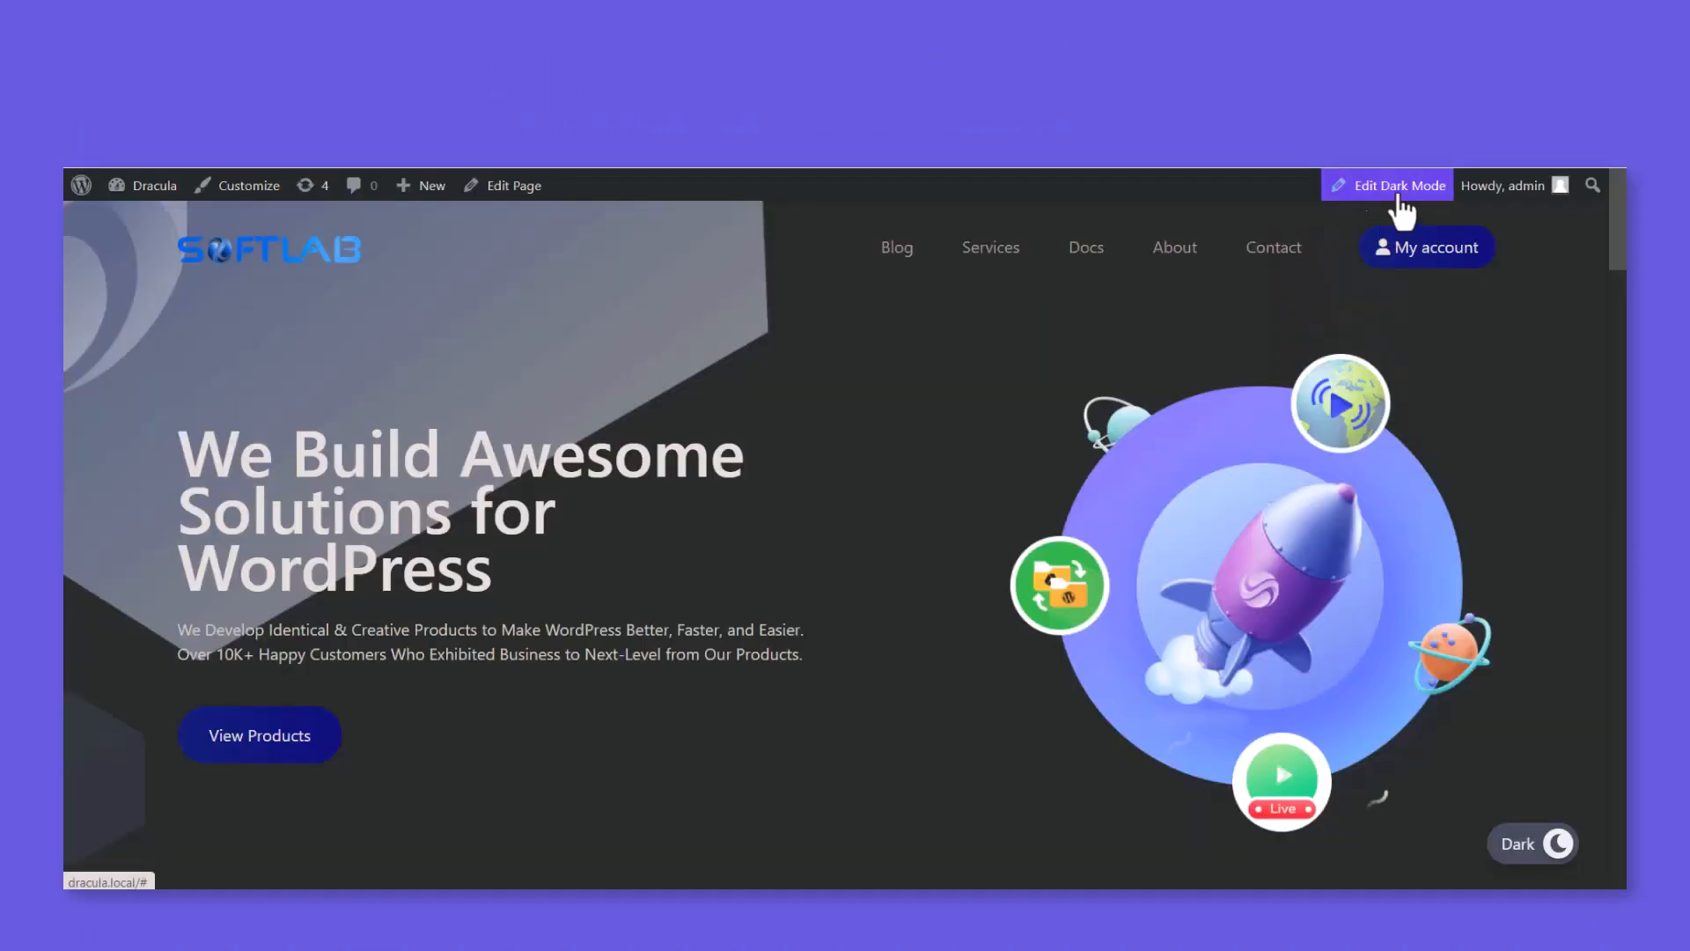
# In the live dark mode editor's Typography settings, set Trebuchet MS at Large font size
pyautogui.click(1398, 185)
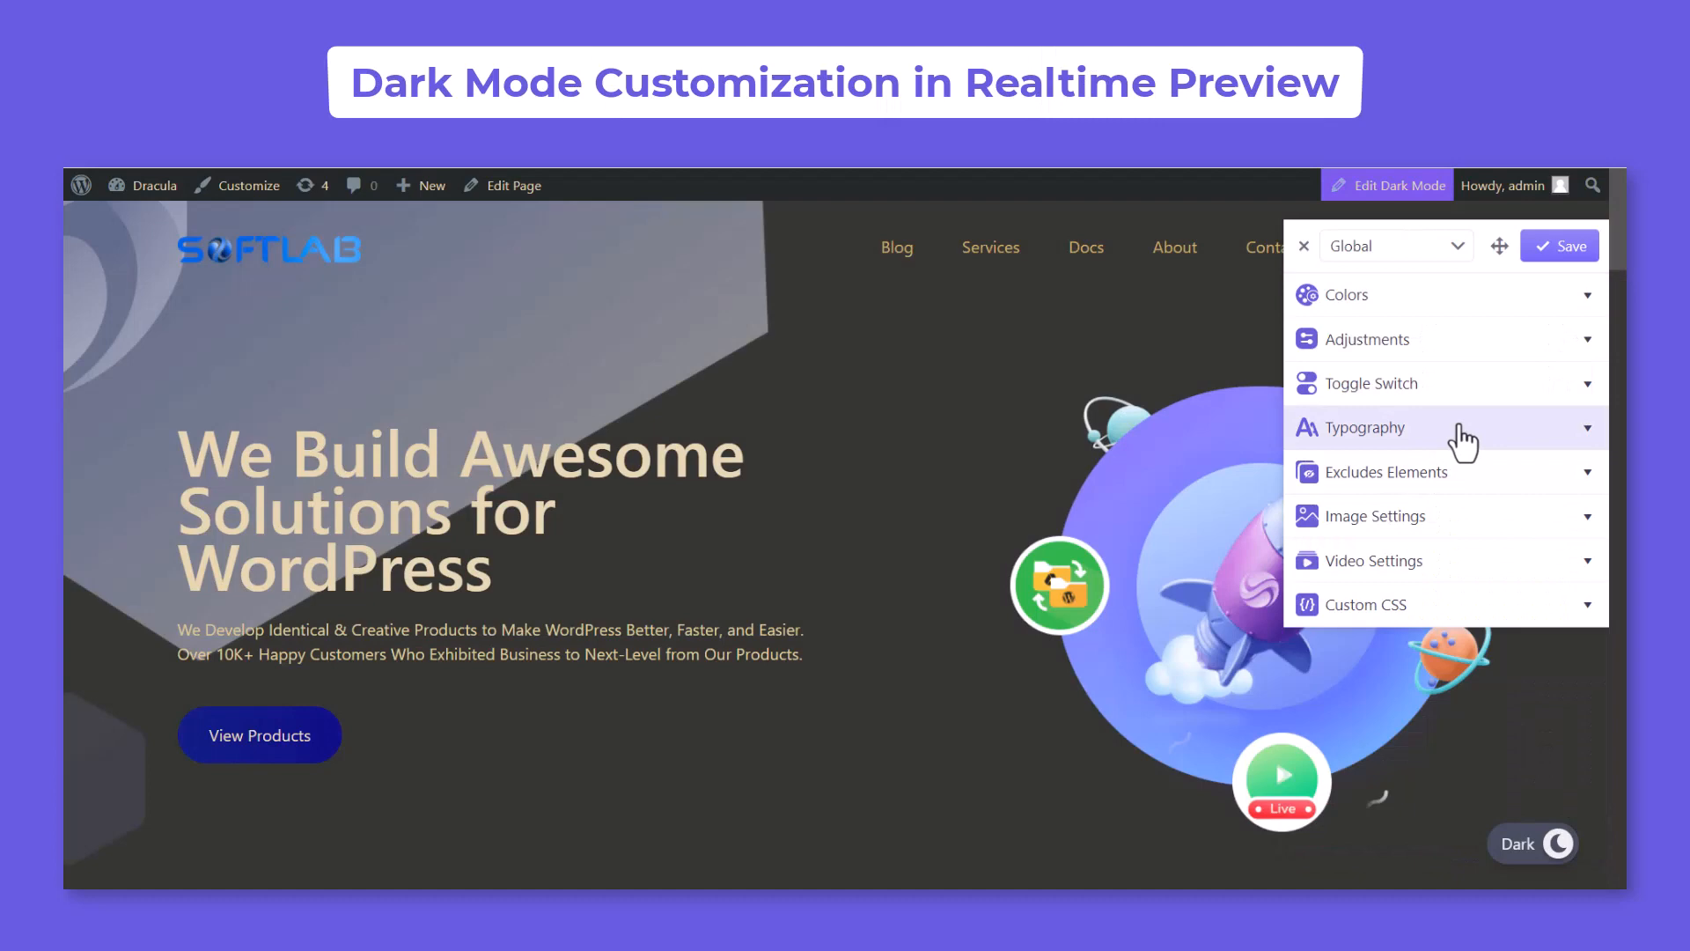
pyautogui.click(1363, 426)
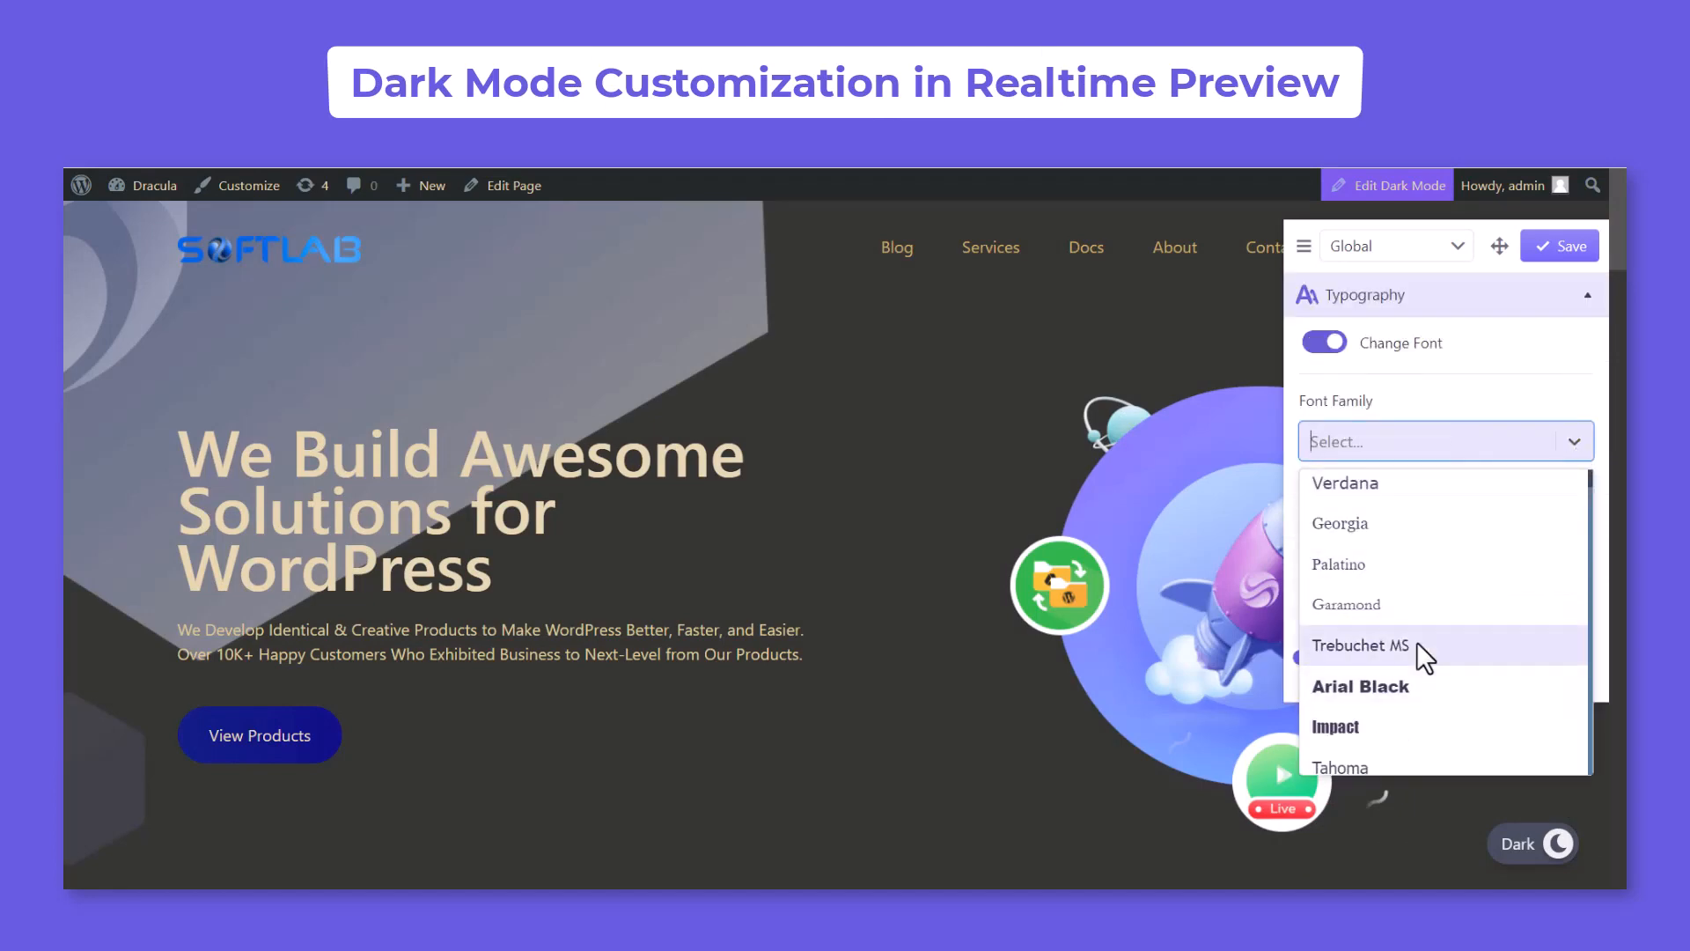
pyautogui.click(1360, 644)
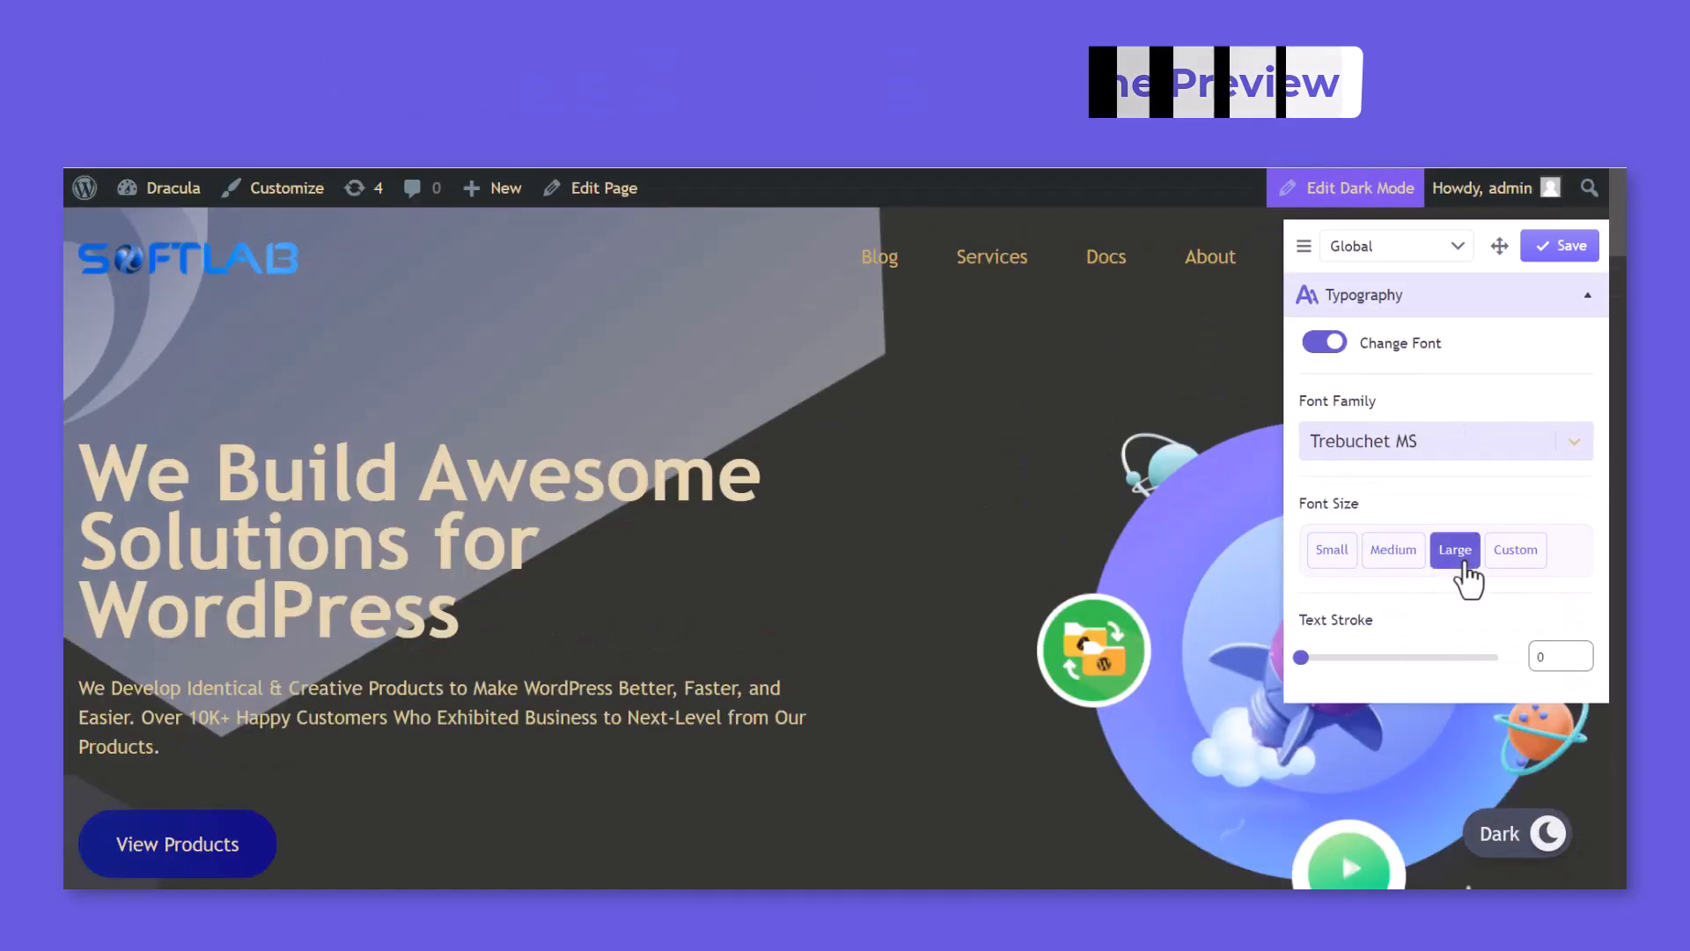